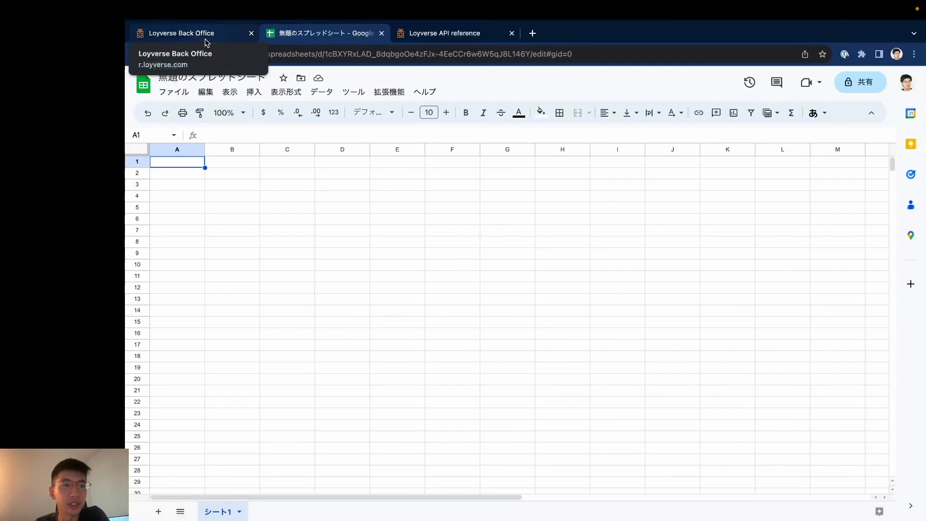
pyautogui.moveTo(307, 166)
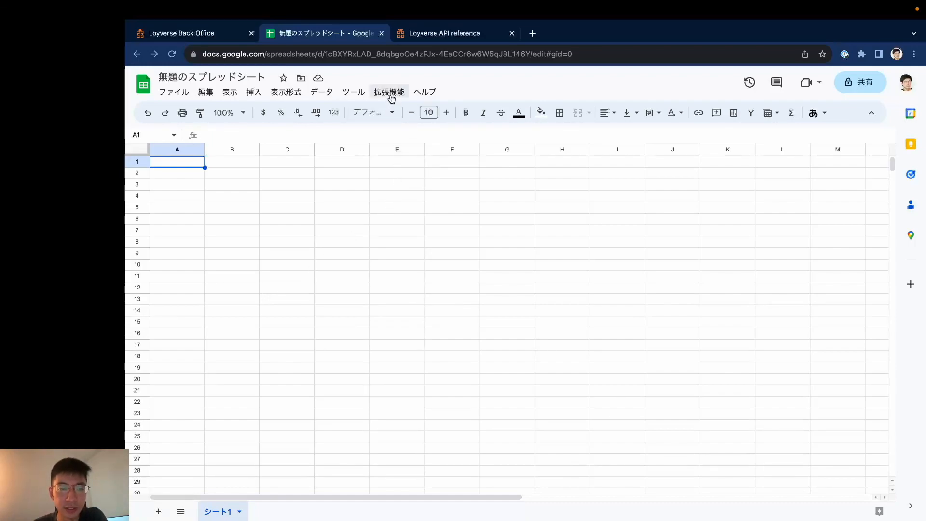
# Step: Search the add-on marketplace for 'api connector' and start installing API Connector
pyautogui.click(389, 92)
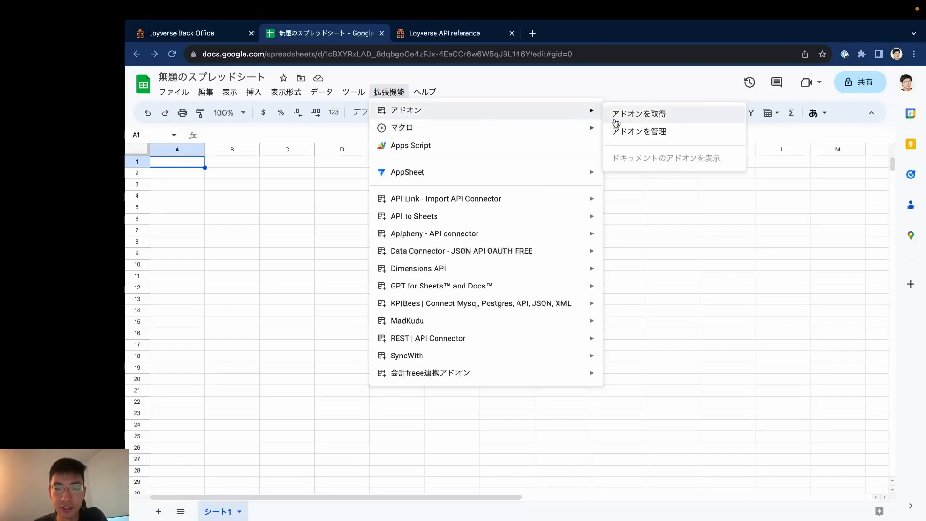
pyautogui.click(638, 114)
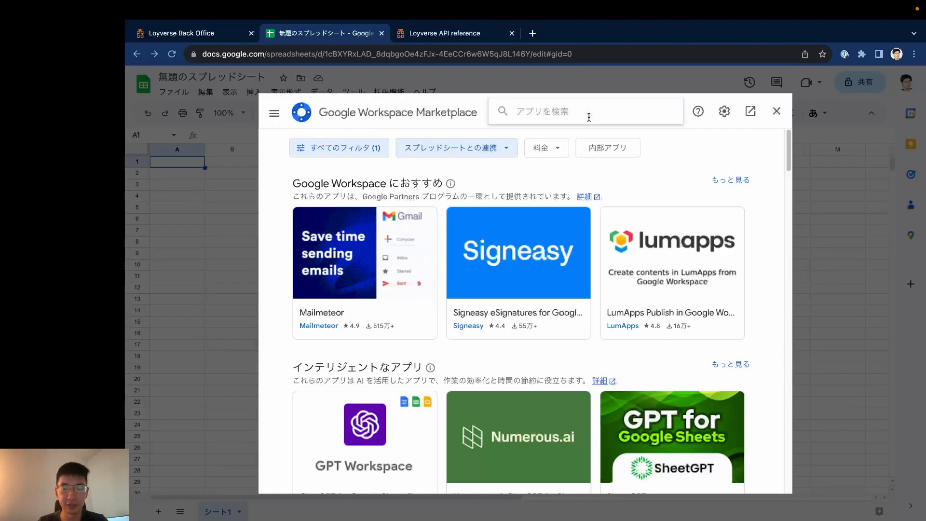
pyautogui.write('api connector')
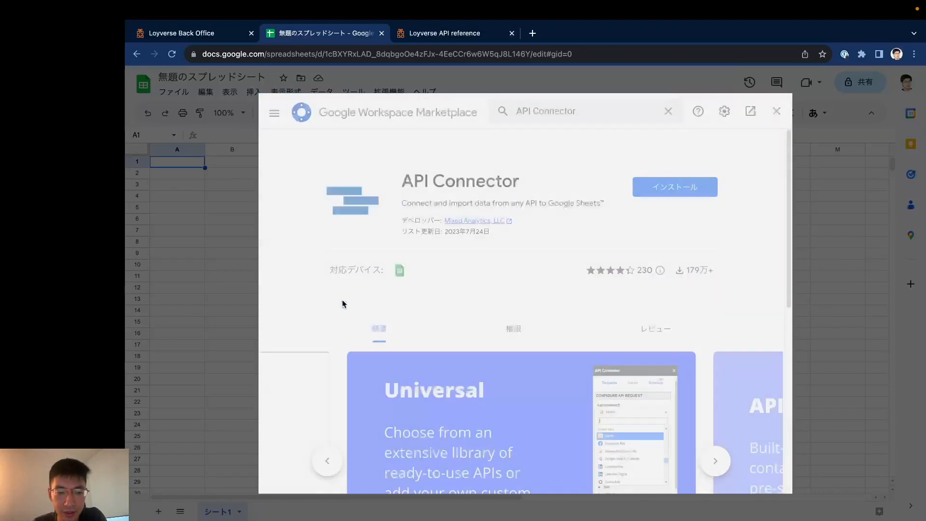
pyautogui.click(673, 187)
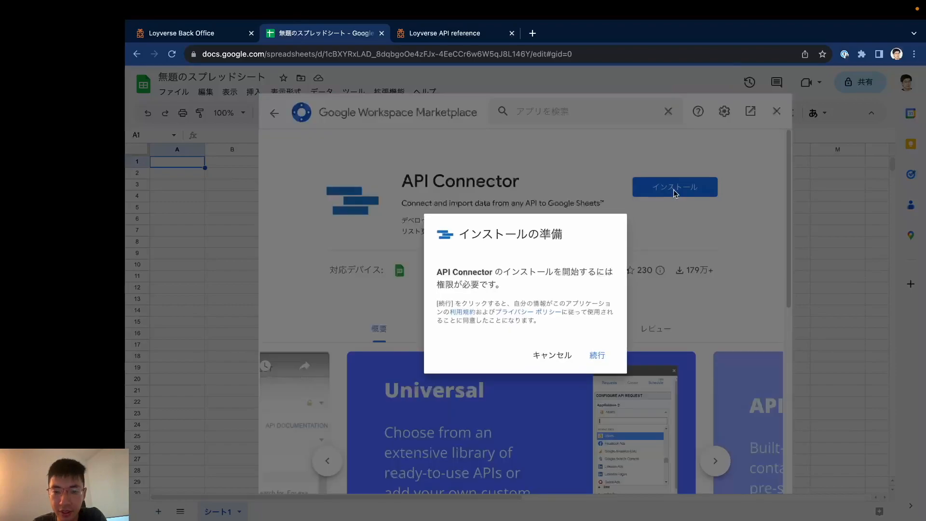
# Step: Continue, pick the Google account, and allow API Connector access to it
pyautogui.click(597, 355)
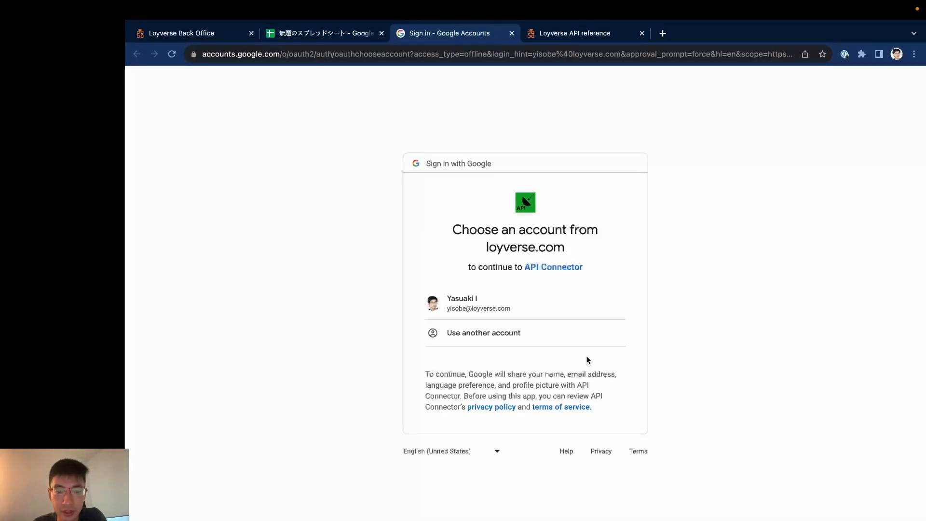
pyautogui.click(462, 303)
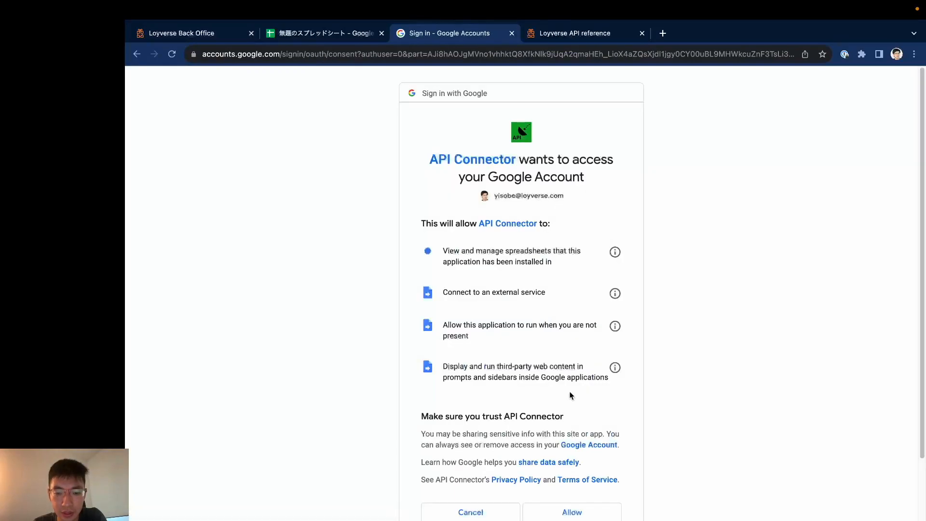
pyautogui.scroll(-3)
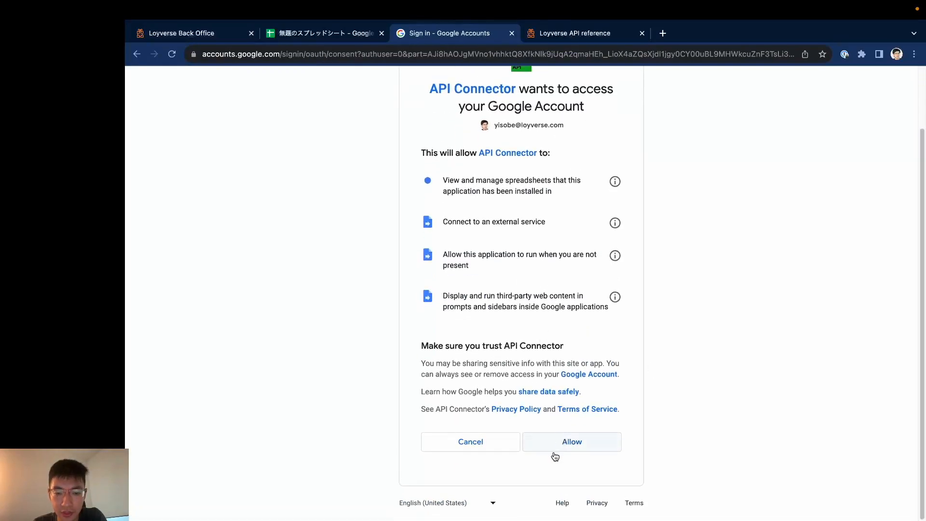
pyautogui.click(570, 441)
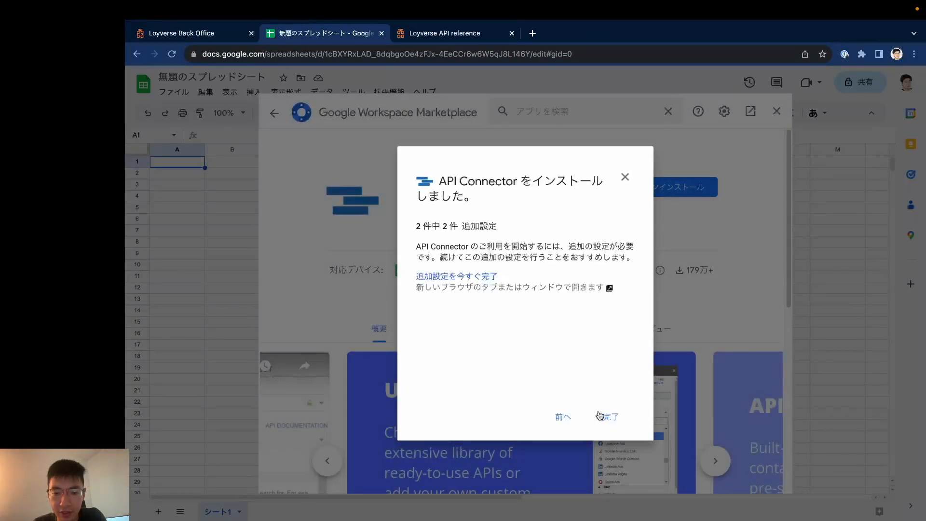
# Step: Close the installation notice and the Marketplace window
pyautogui.click(610, 416)
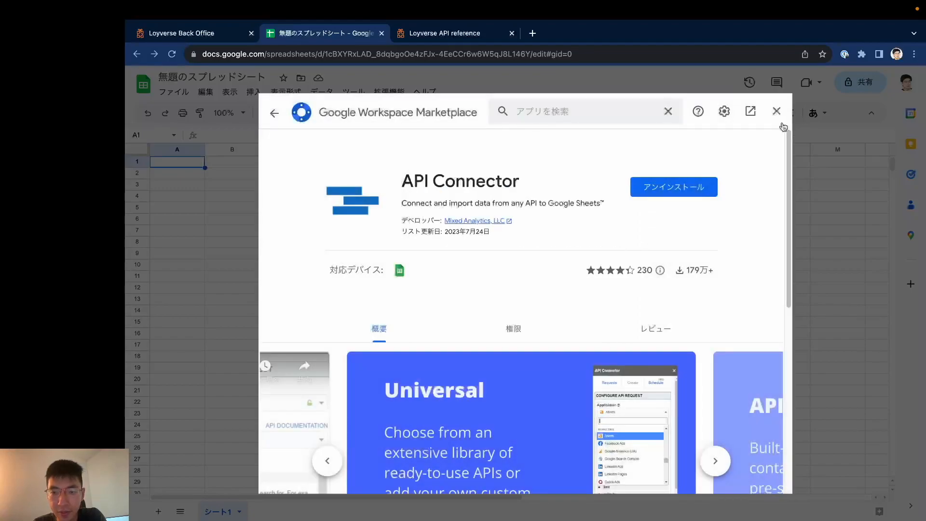
pyautogui.click(776, 110)
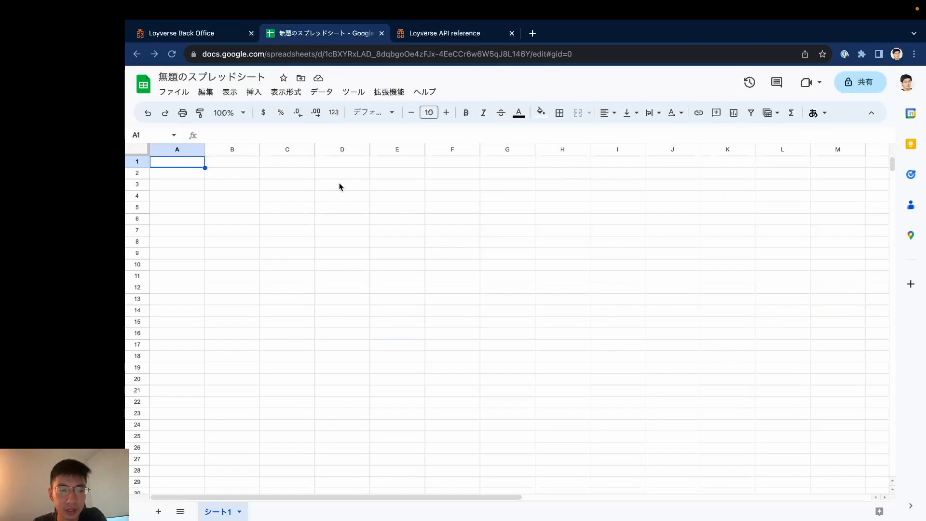
pyautogui.moveTo(389, 91)
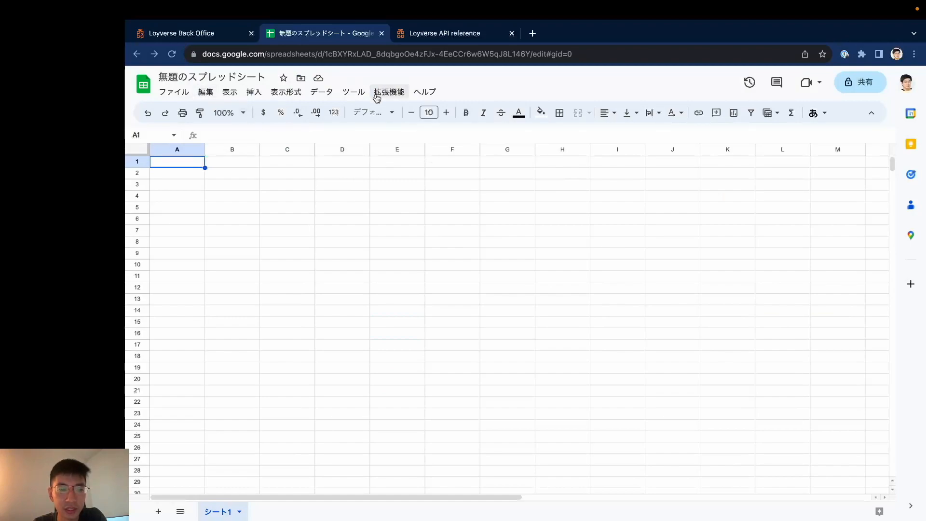
# Step: Open API Connector from Extensions, briefly checking the Loyverse API reference tab
pyautogui.click(389, 91)
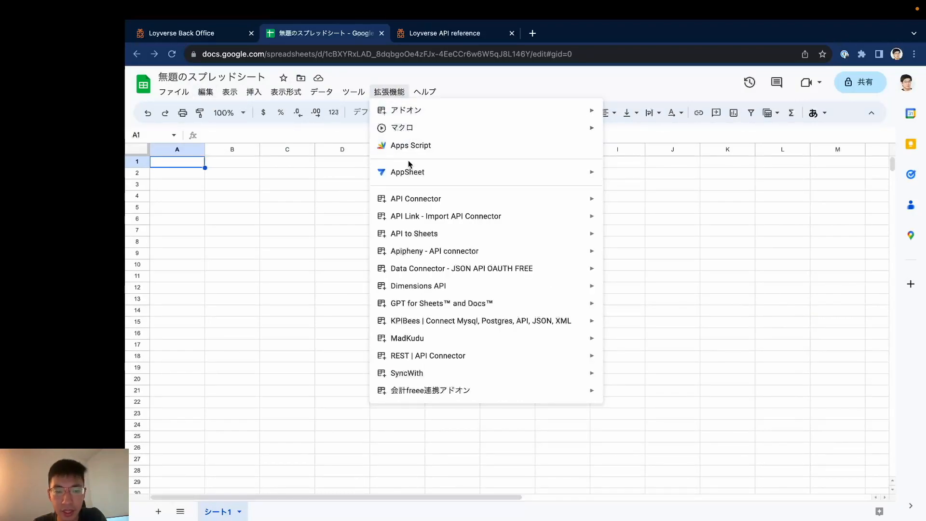
pyautogui.moveTo(416, 199)
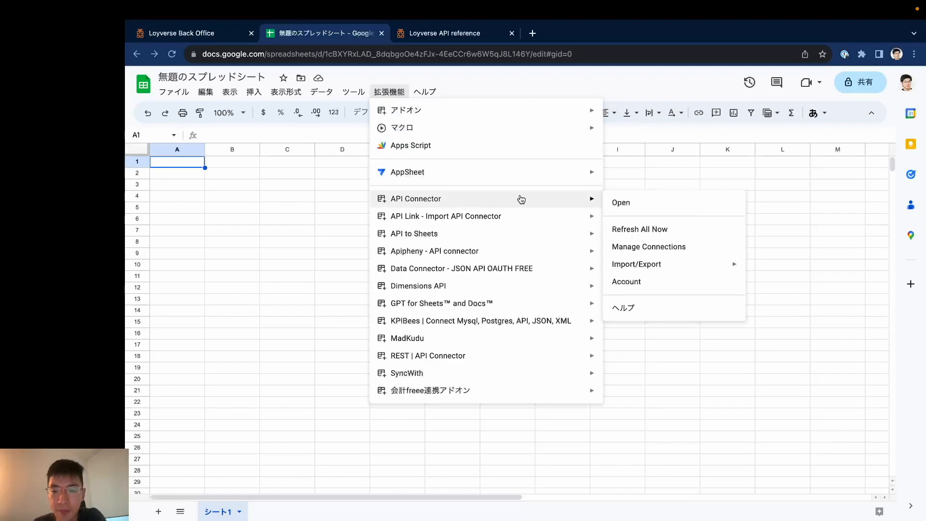
pyautogui.click(621, 202)
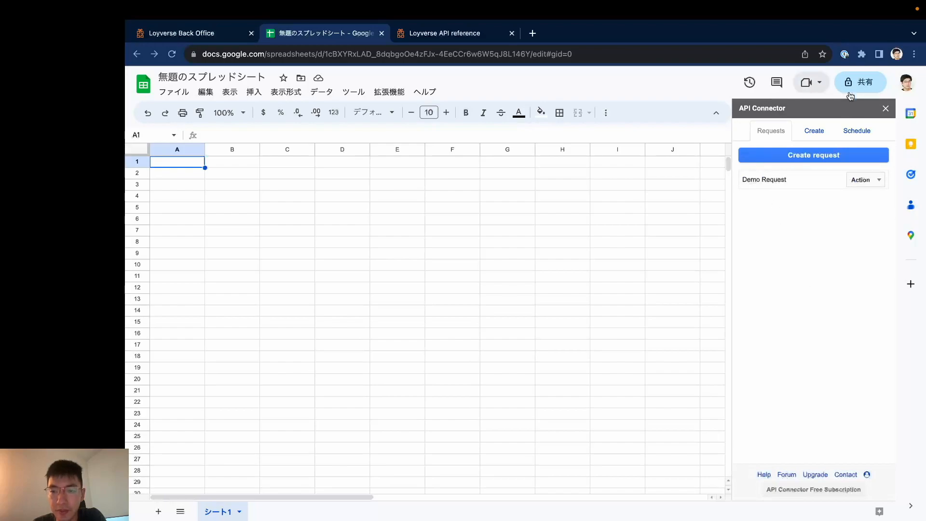
pyautogui.moveTo(809, 346)
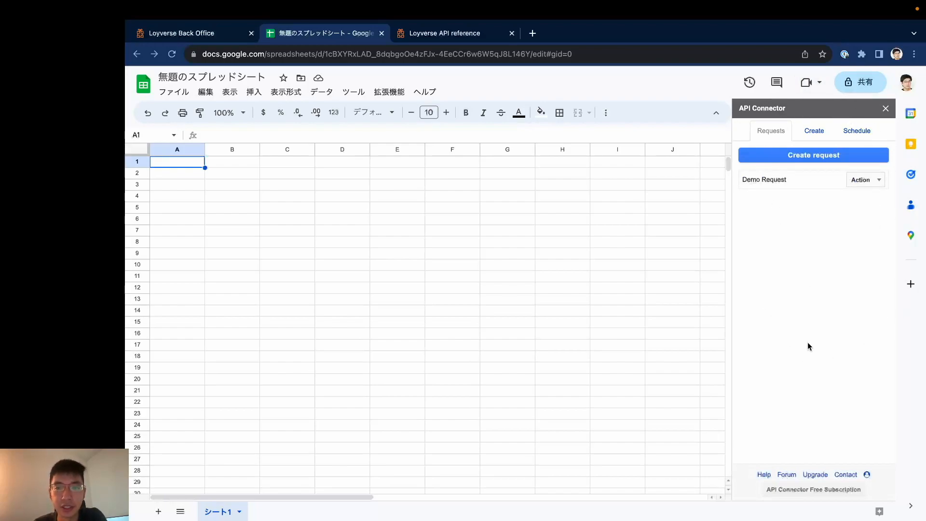
pyautogui.click(444, 32)
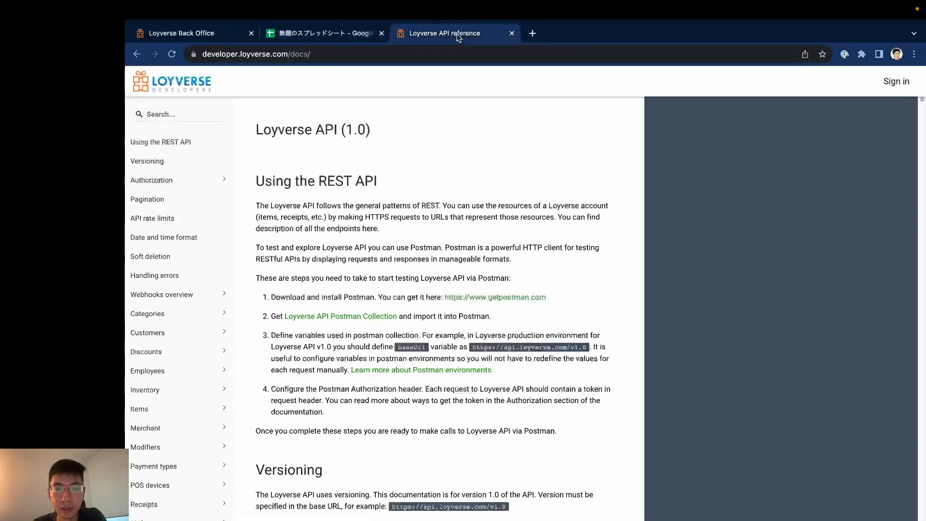
pyautogui.click(324, 33)
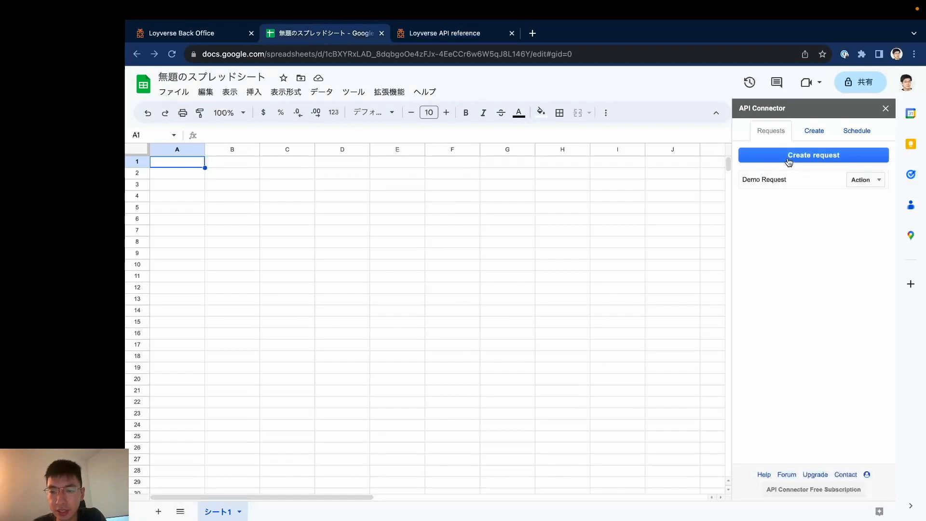
pyautogui.click(813, 155)
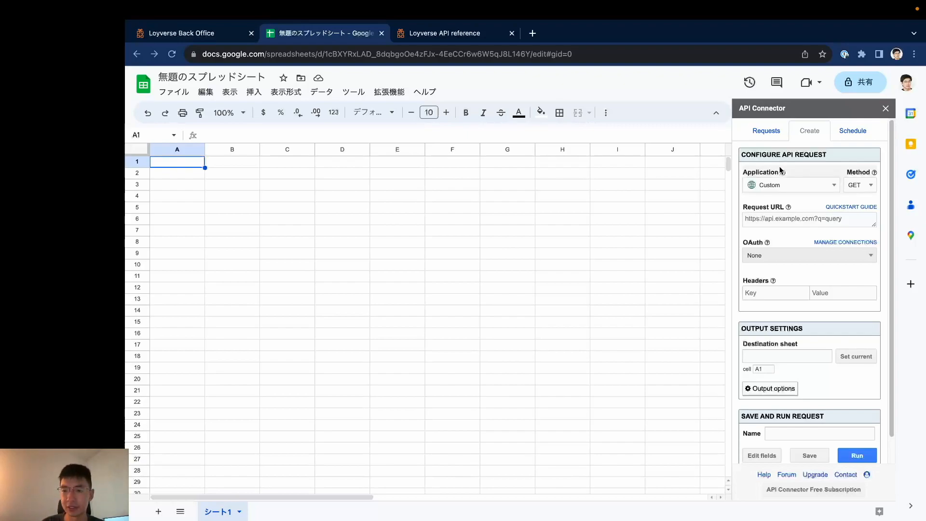
pyautogui.moveTo(777, 193)
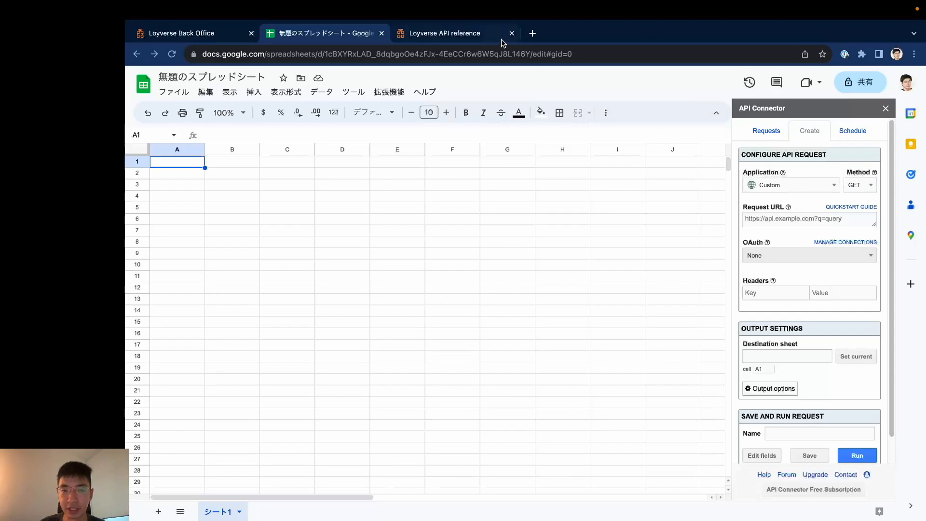
pyautogui.click(444, 32)
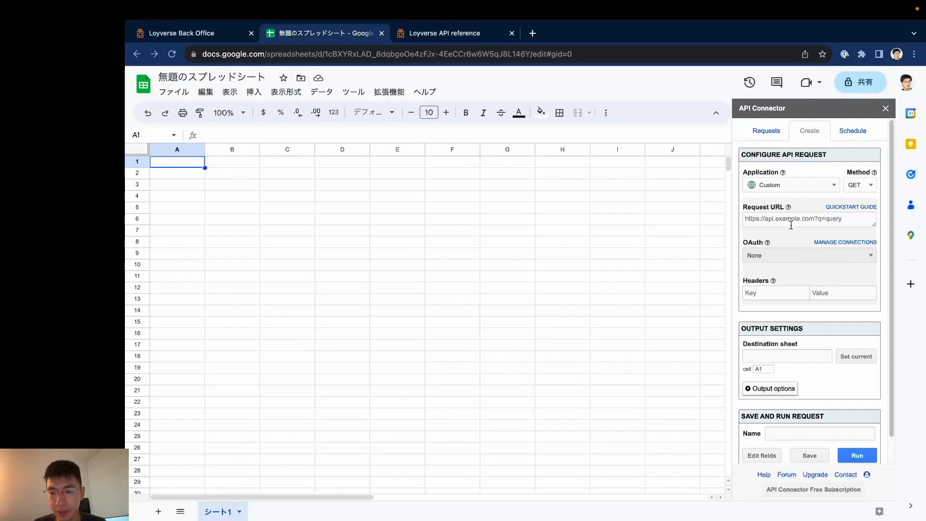
pyautogui.write('https://api.loyverse.com/v1.0')
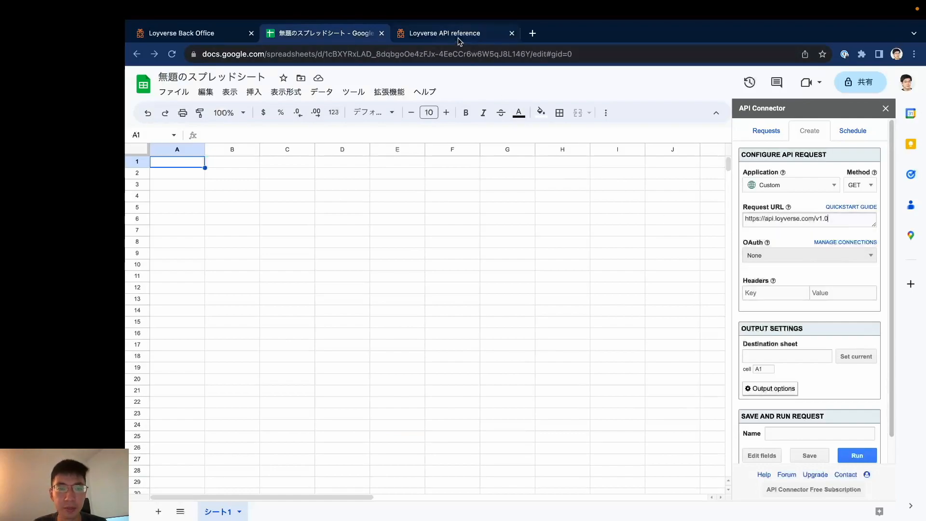
# Step: Look up the Receipts endpoints in the Loyverse API reference, then return to the request form
pyautogui.click(444, 33)
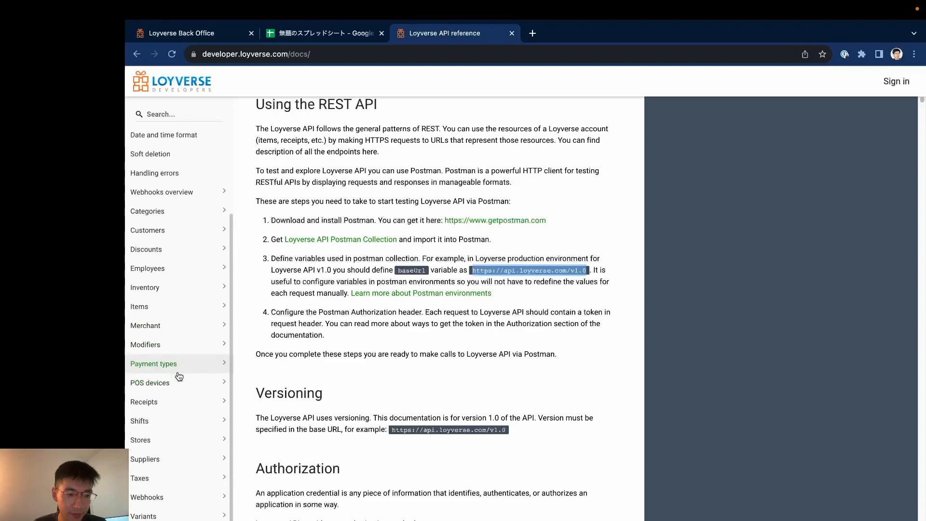
pyautogui.click(144, 402)
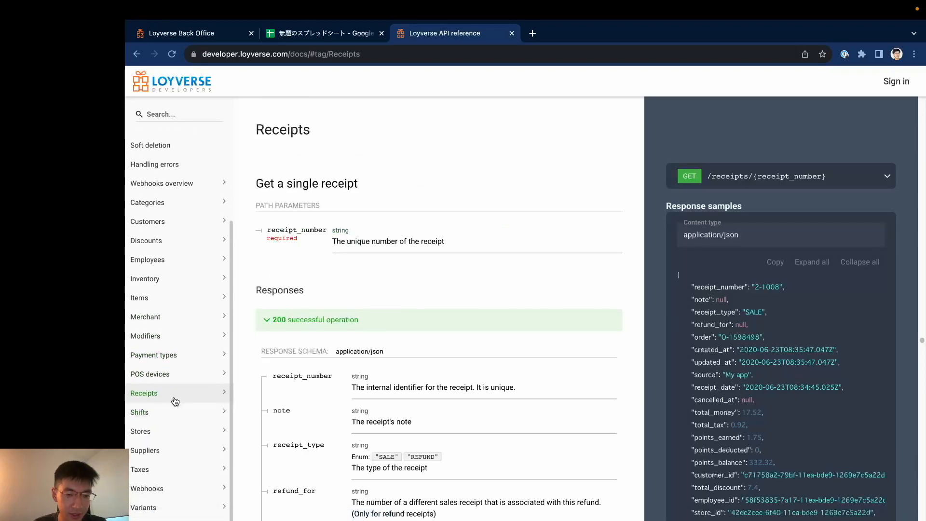
pyautogui.click(144, 392)
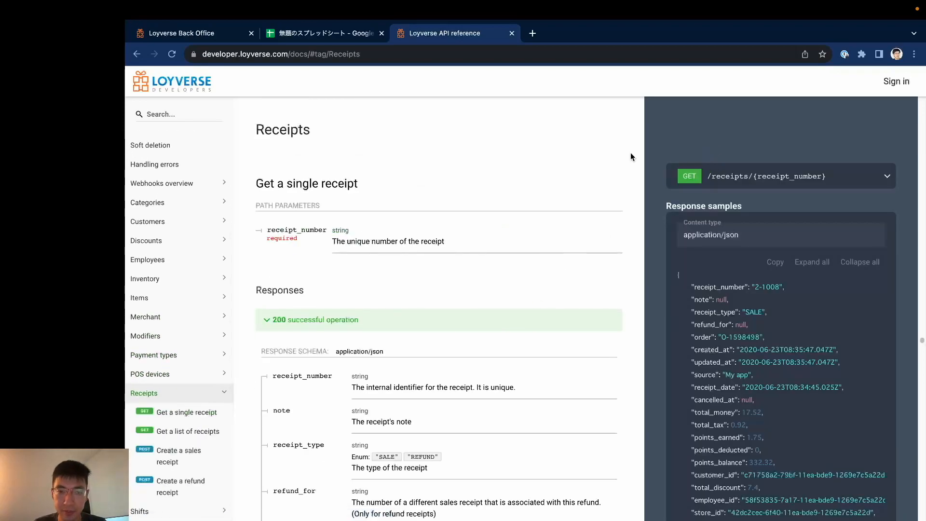
pyautogui.click(322, 33)
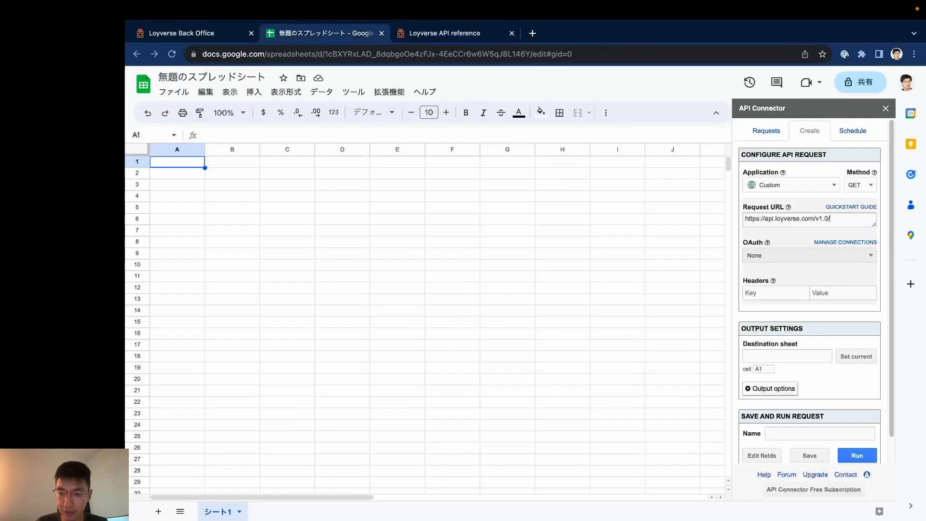
# Step: Append 'receipts' to the URL and add an Authorization header with value 'Bearer'
pyautogui.write('receipts')
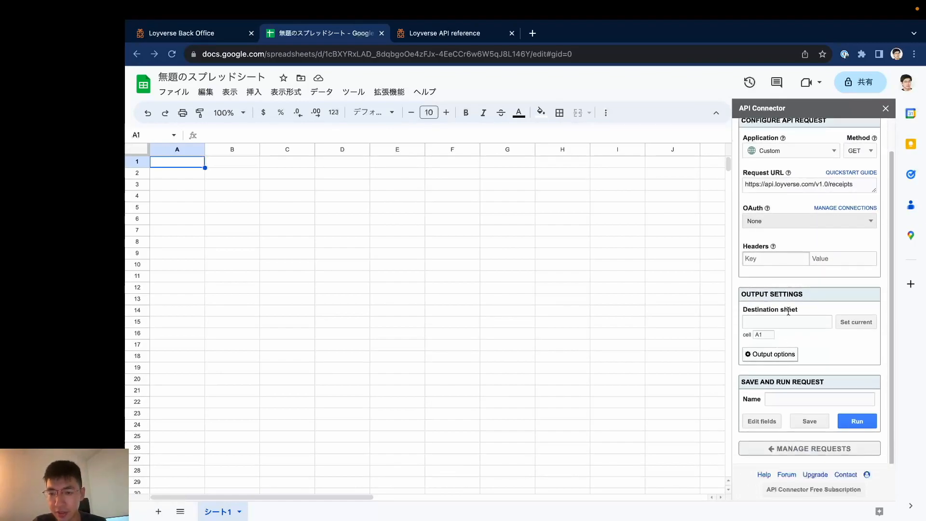
pyautogui.write('A')
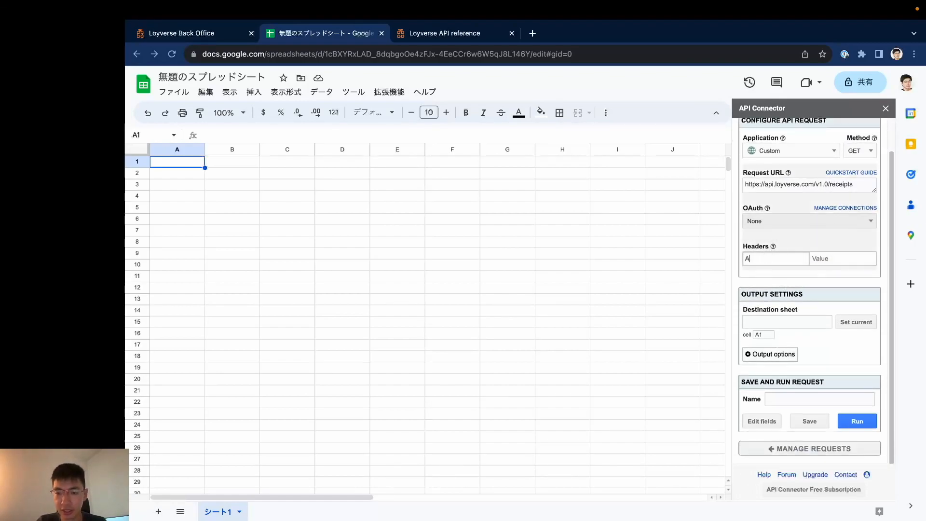
pyautogui.write('Authorization')
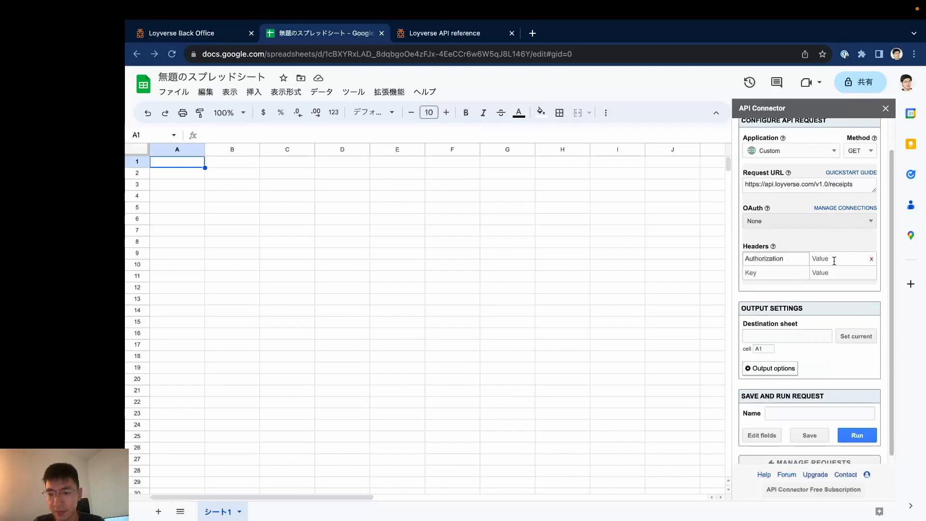
pyautogui.write('Ber')
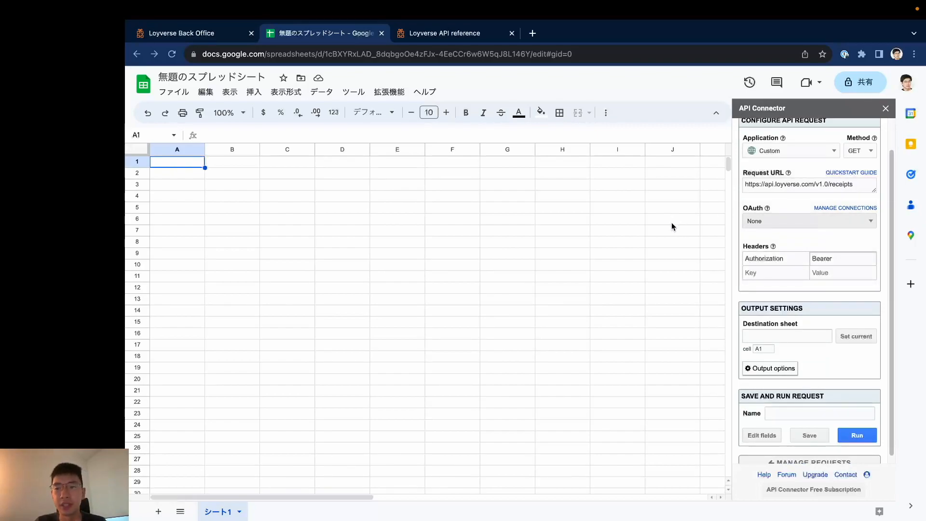
# Step: Create a Loyverse access token named 'Google sheets' and copy its token value
pyautogui.click(181, 33)
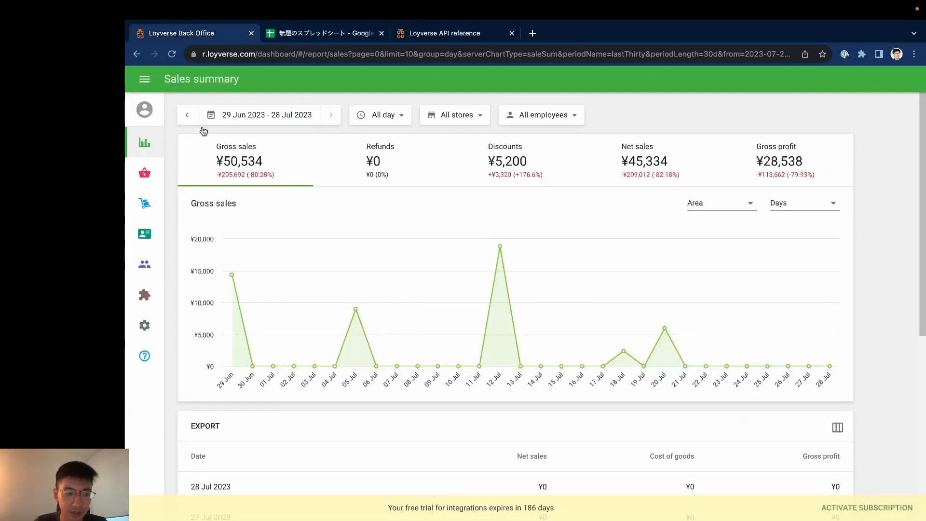
pyautogui.moveTo(145, 295)
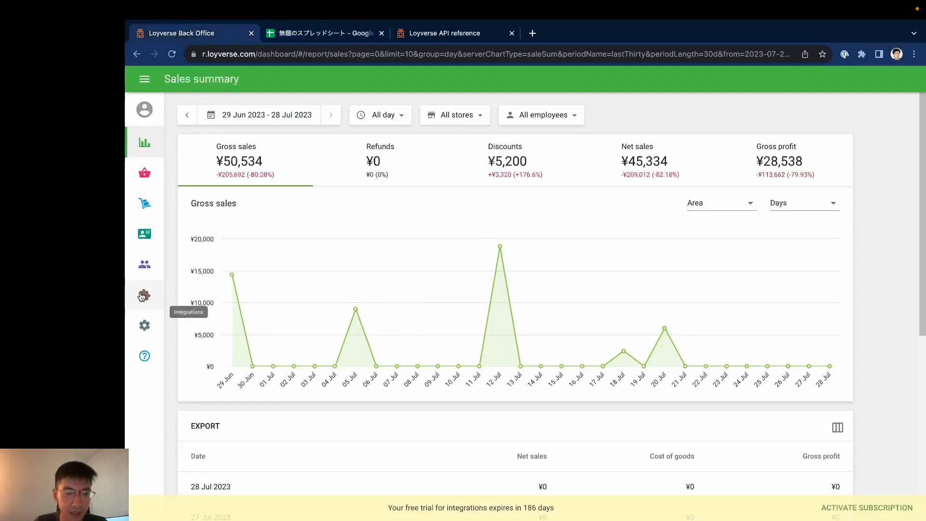
pyautogui.click(144, 296)
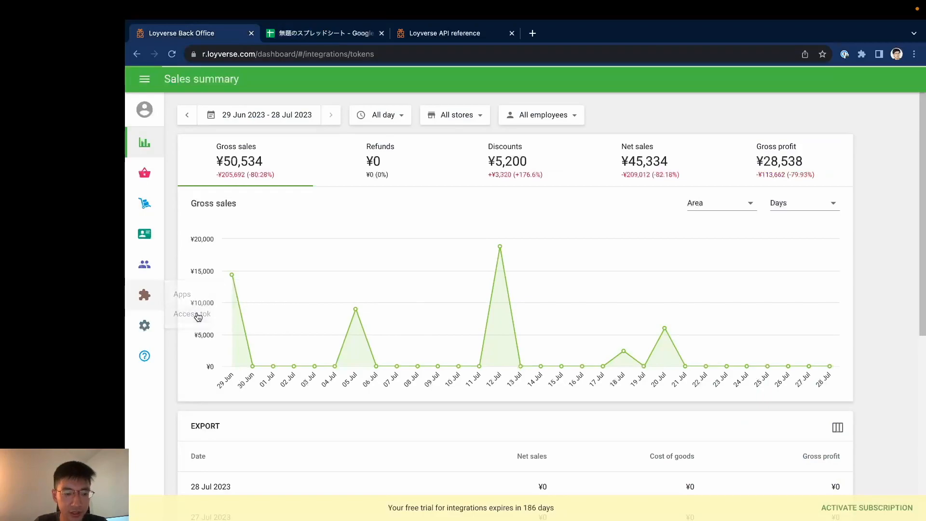
pyautogui.click(192, 313)
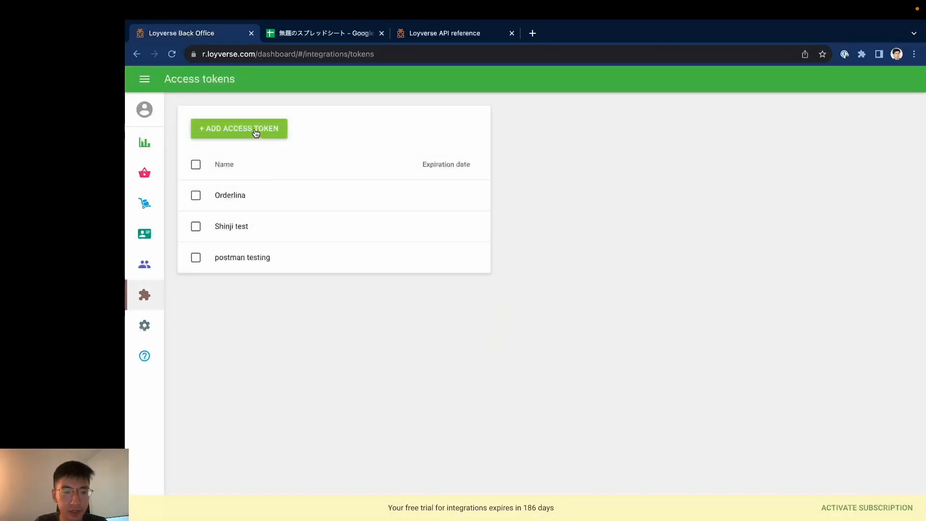
pyautogui.click(239, 129)
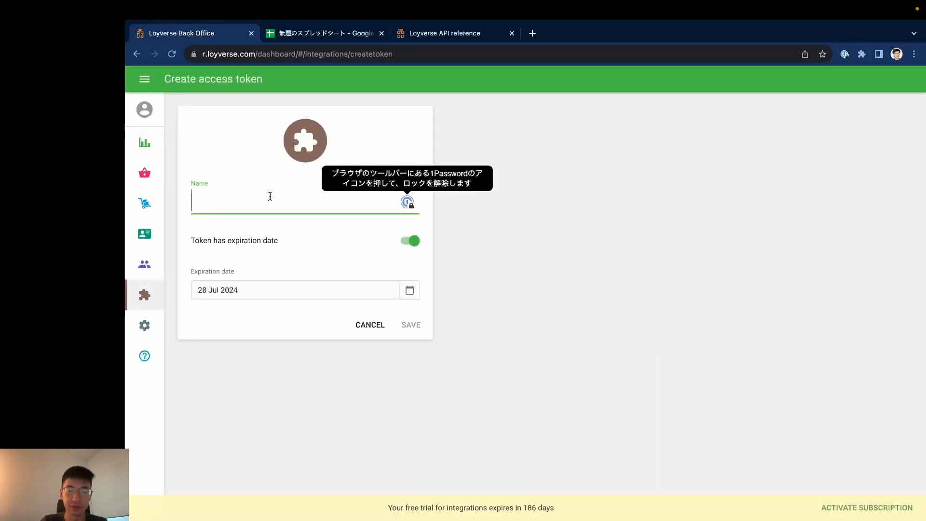
pyautogui.write('Google sht')
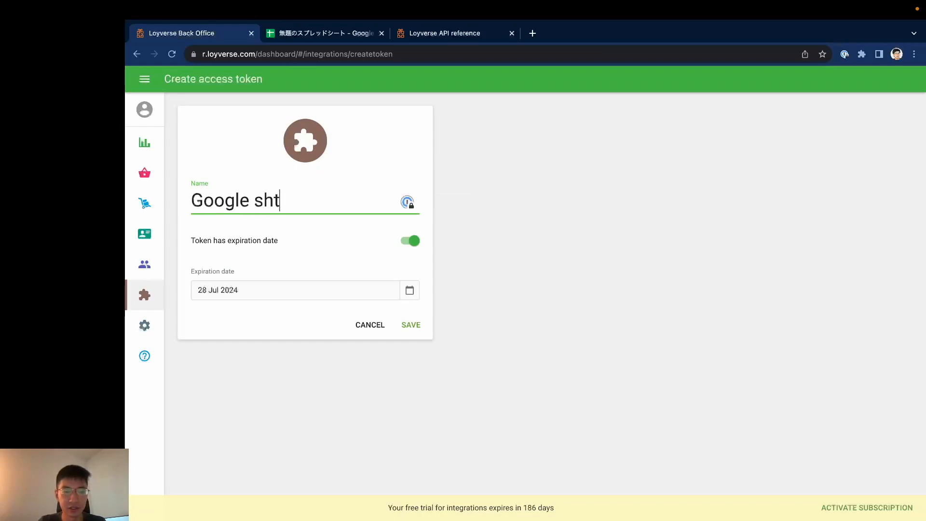
pyautogui.write('eets')
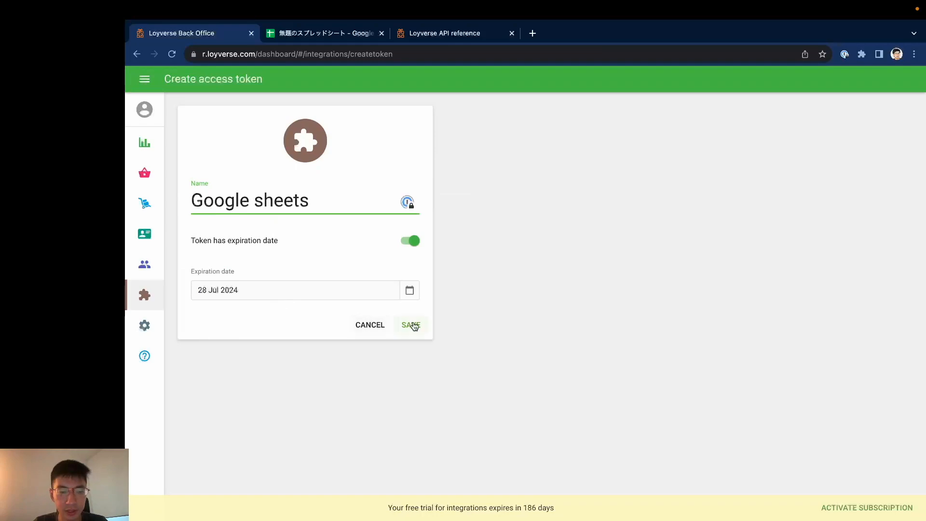
pyautogui.click(409, 324)
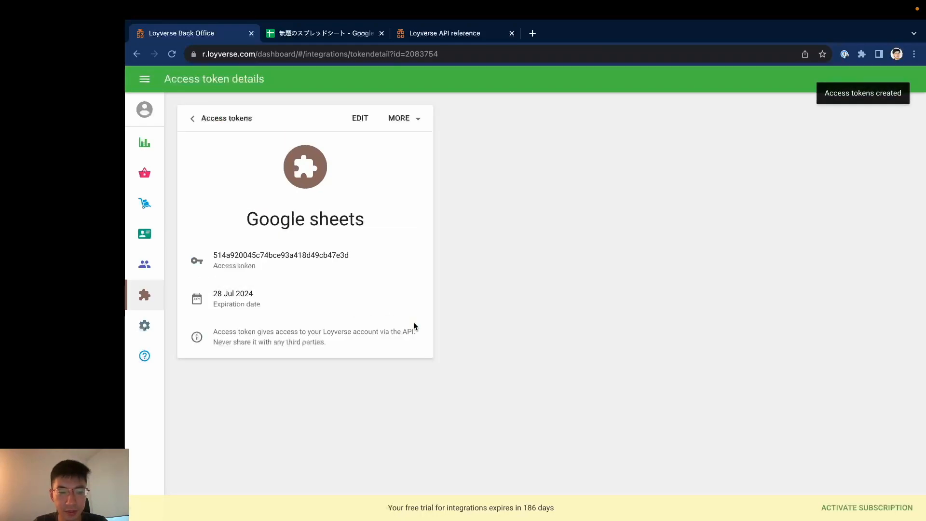
pyautogui.doubleClick(281, 254)
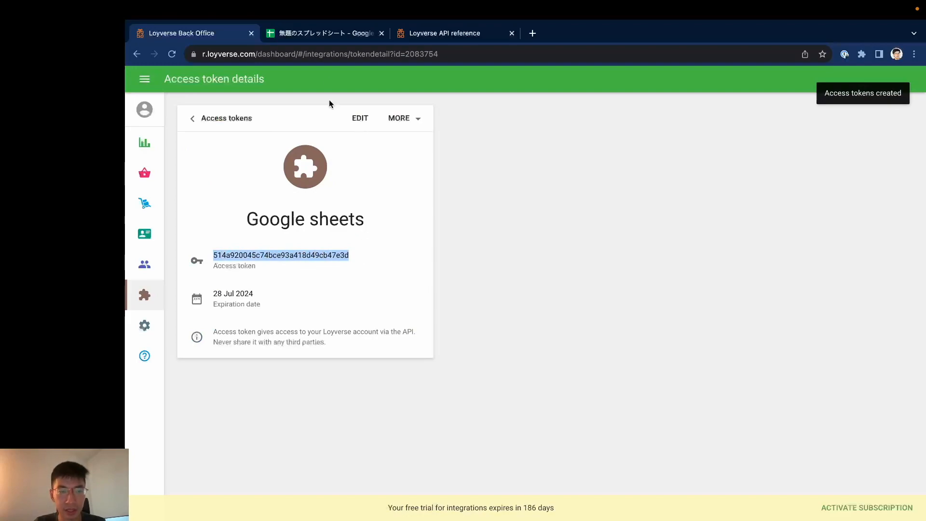
pyautogui.click(321, 33)
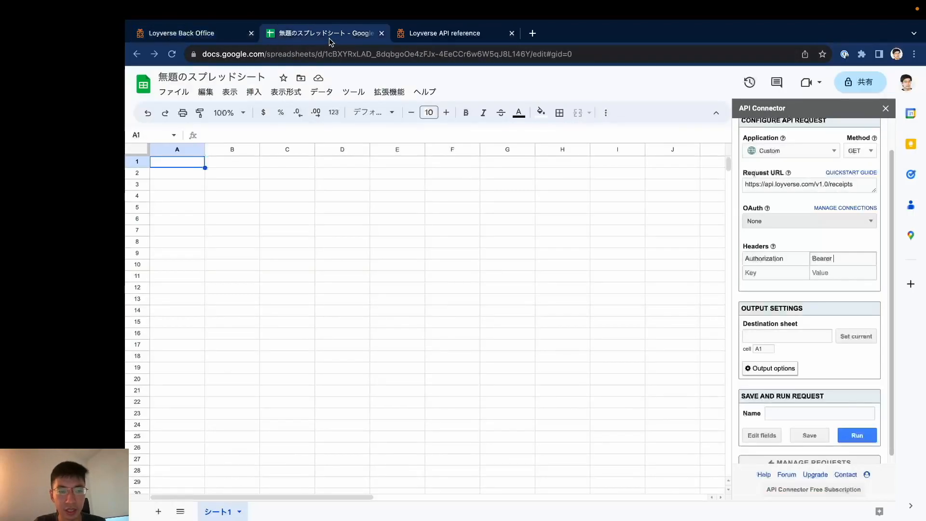
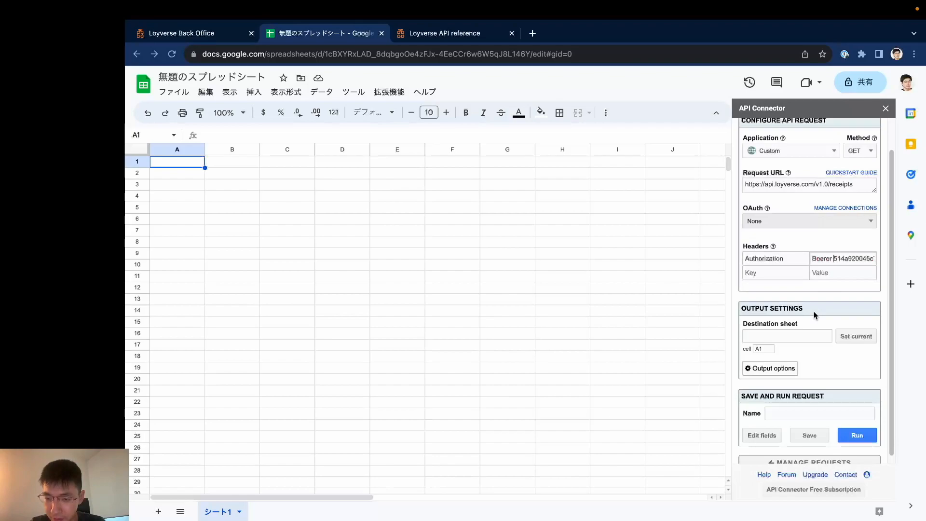
# Step: Paste the copied Loyverse token after 'Bearer' in the Authorization header value
pyautogui.scroll(-3)
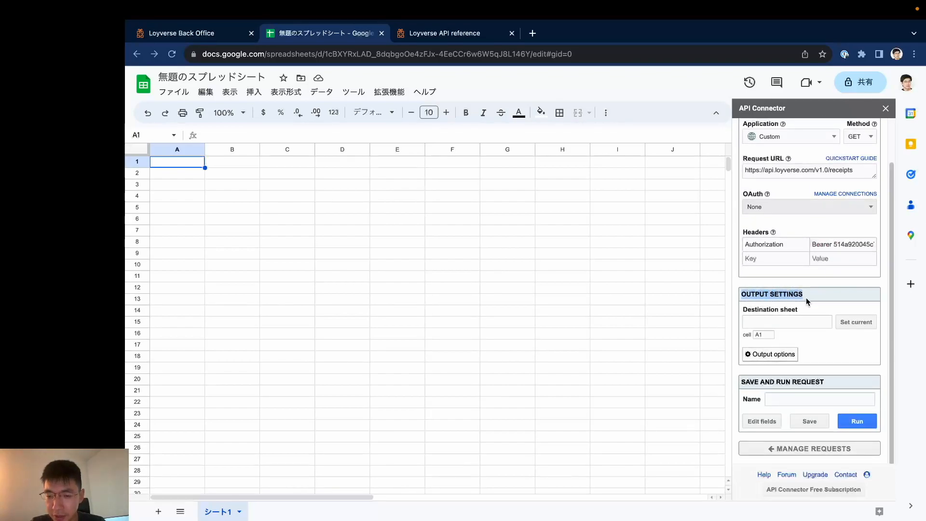
pyautogui.moveTo(576, 337)
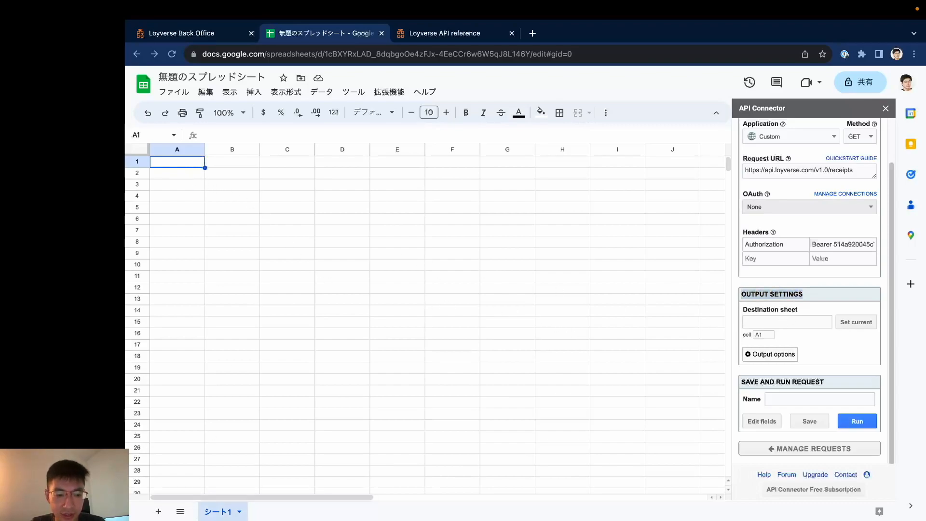
pyautogui.moveTo(855, 321)
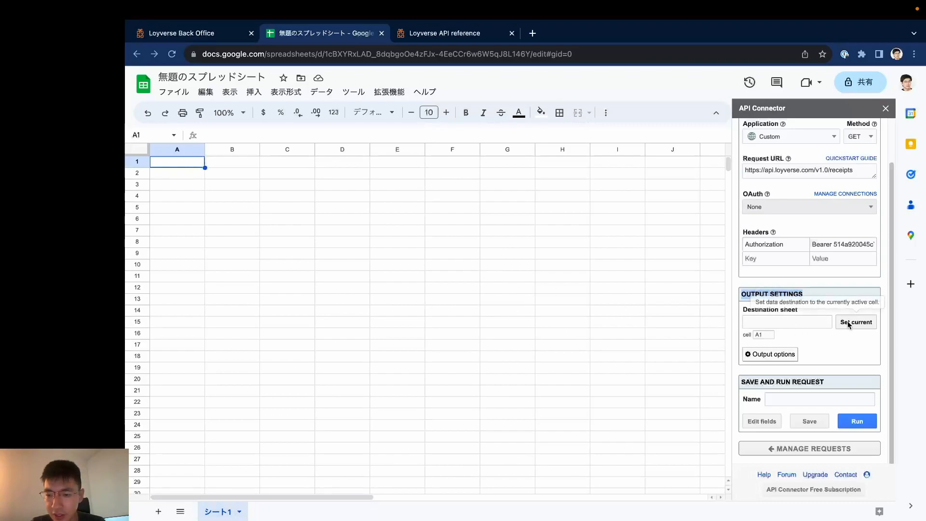
# Step: Set destination sheet シート1, name the request 'Loyverse test', and run it
pyautogui.click(786, 322)
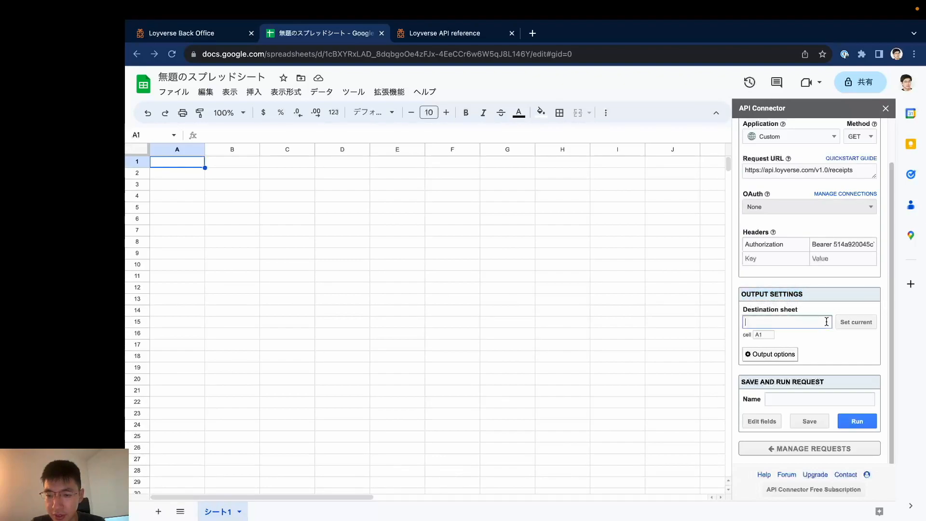
pyautogui.write('シート1')
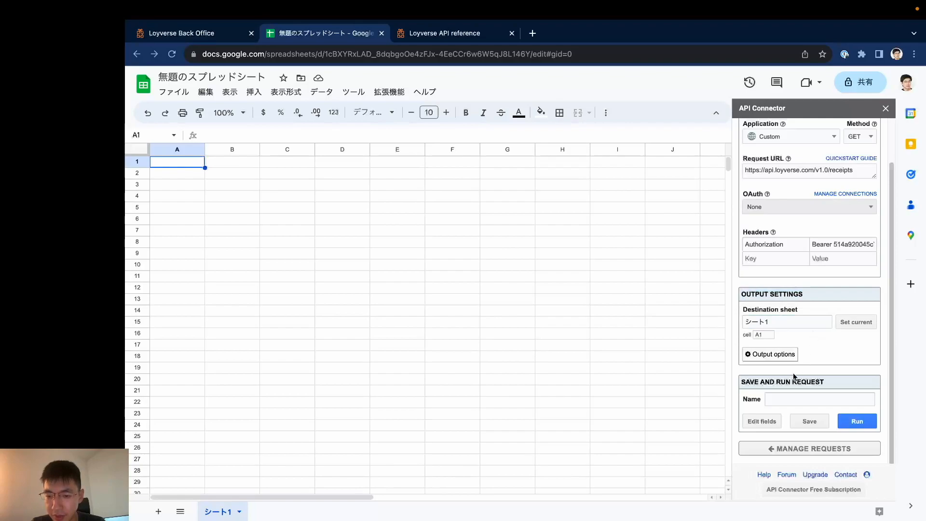
pyautogui.write('Loyverse test')
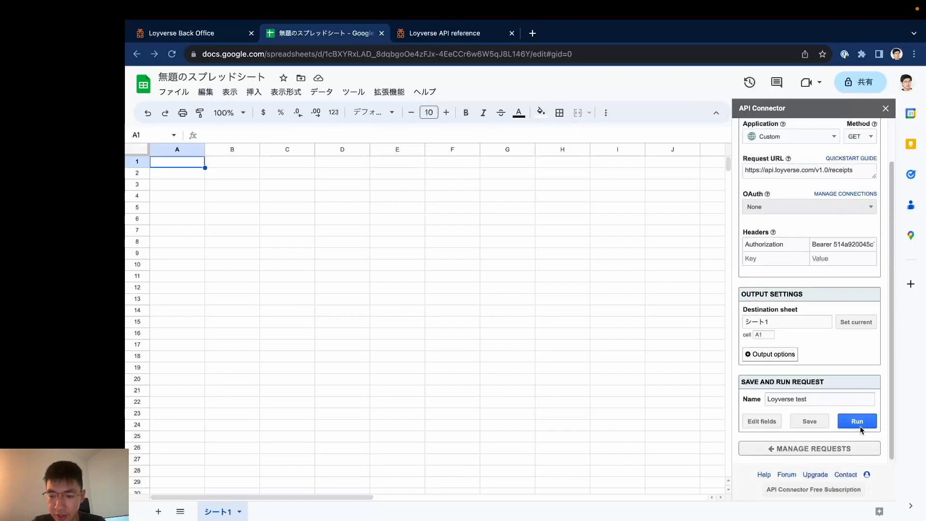
pyautogui.click(856, 421)
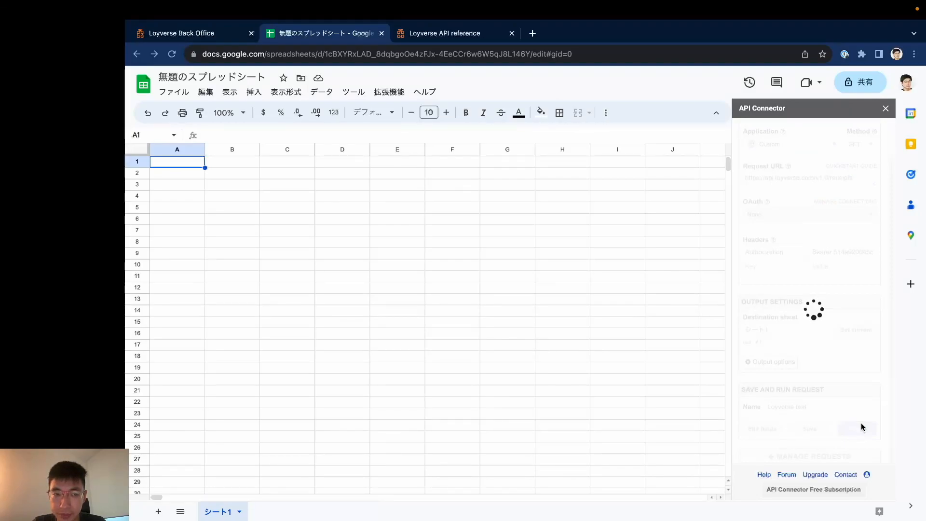
# Step: Scroll down and across the imported receipt columns, then trim 'receipts' from the request URL
pyautogui.click(855, 421)
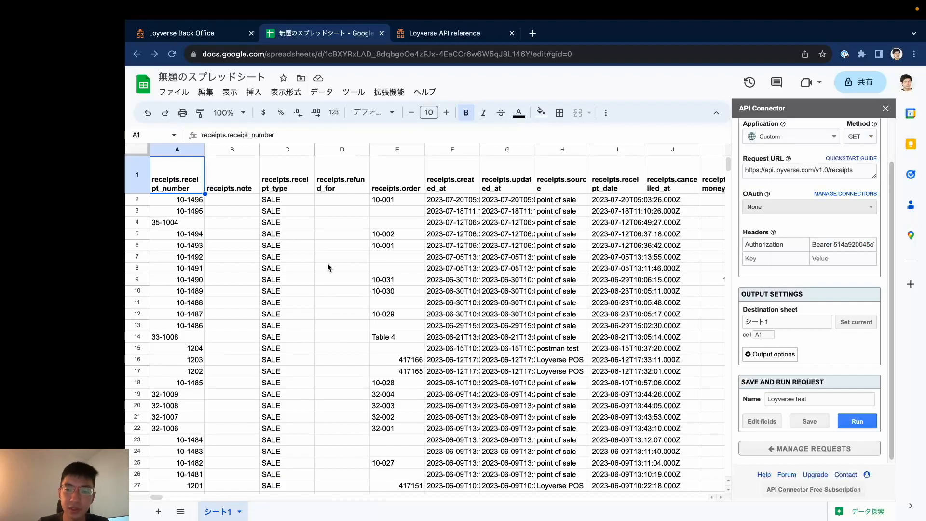
pyautogui.scroll(-3)
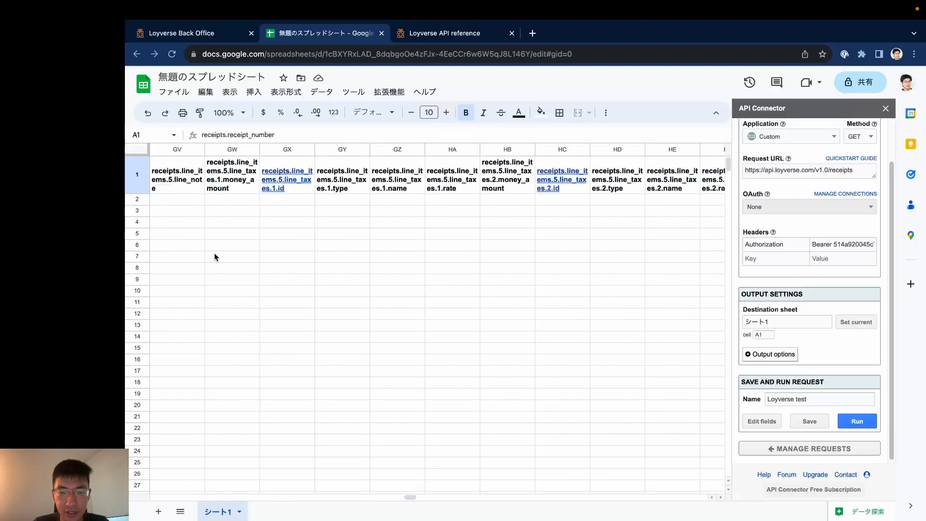
pyautogui.hscroll(3)
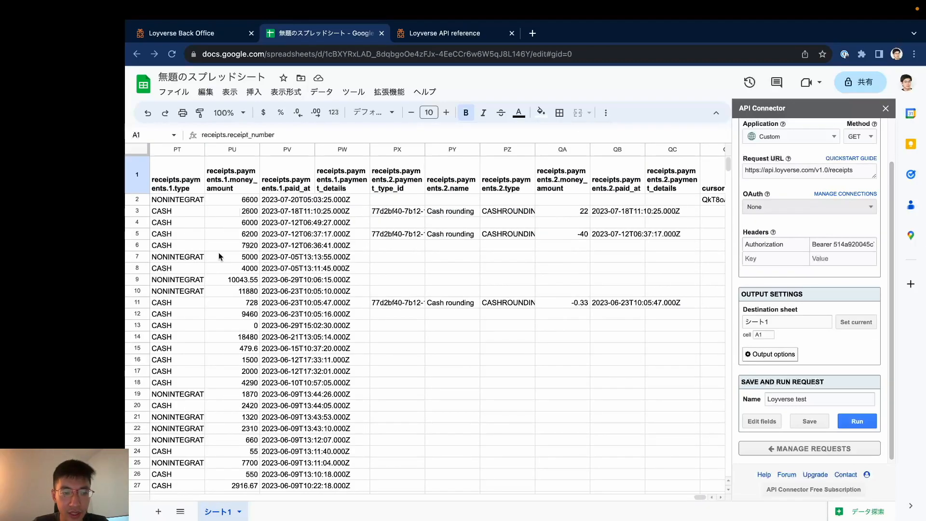
pyautogui.hscroll(3)
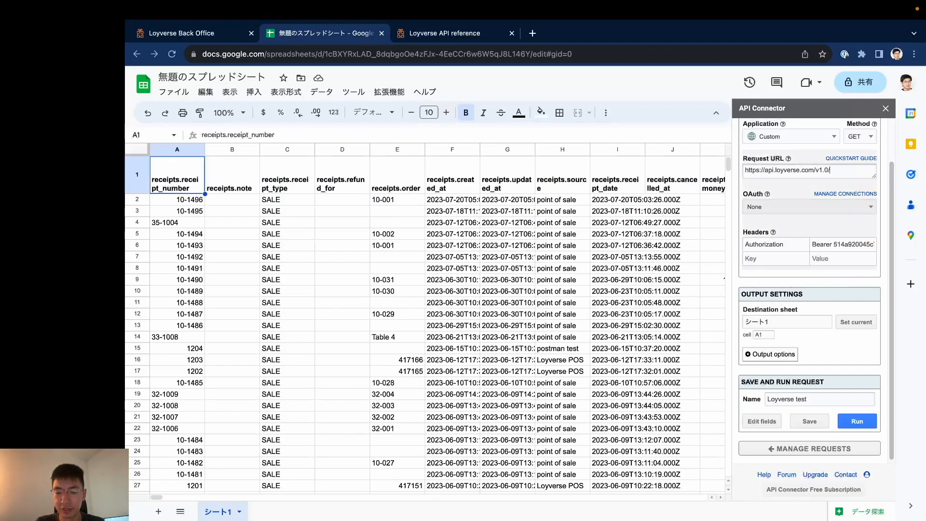
# Step: Append 'items' to the Request URL and run the request to load items data
pyautogui.write('items')
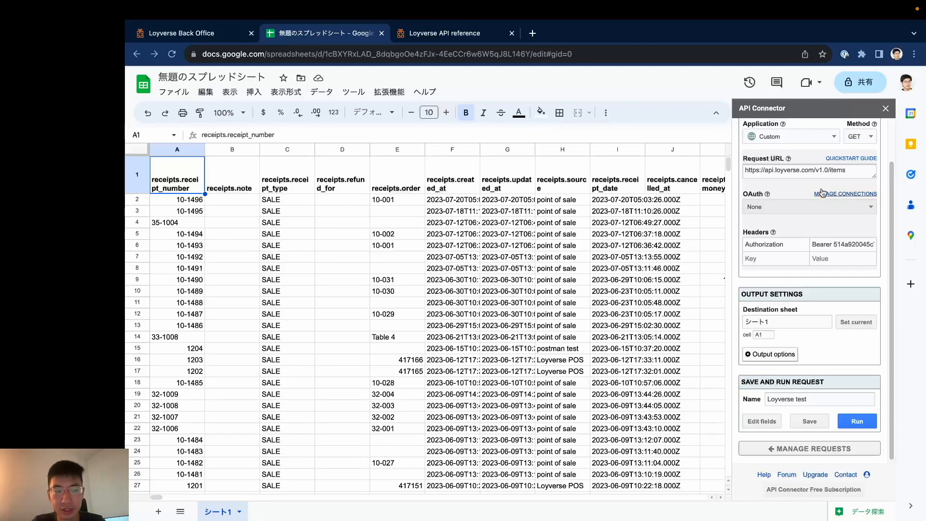
pyautogui.click(857, 420)
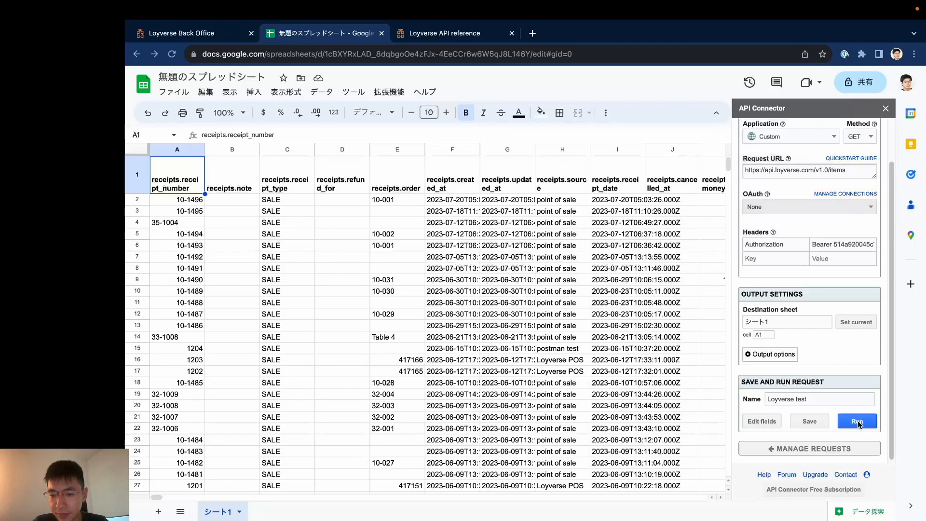
pyautogui.click(857, 421)
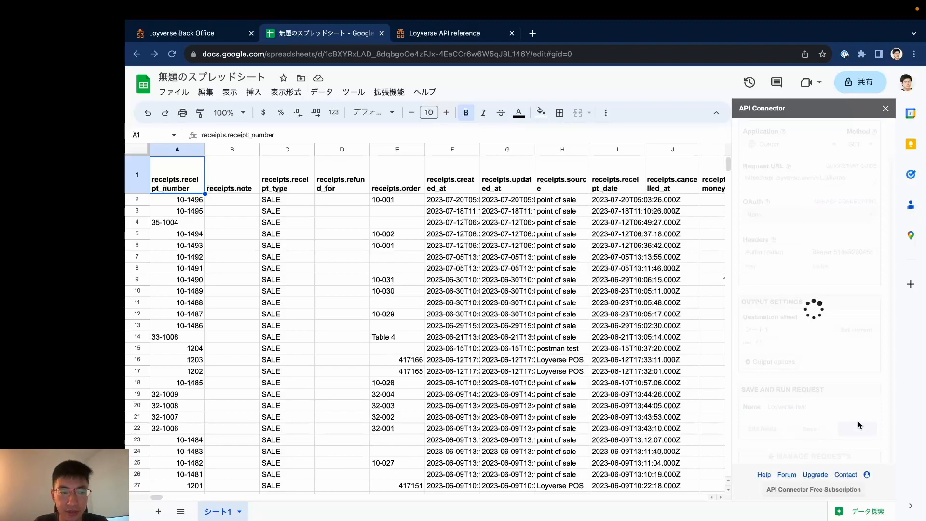
pyautogui.click(857, 421)
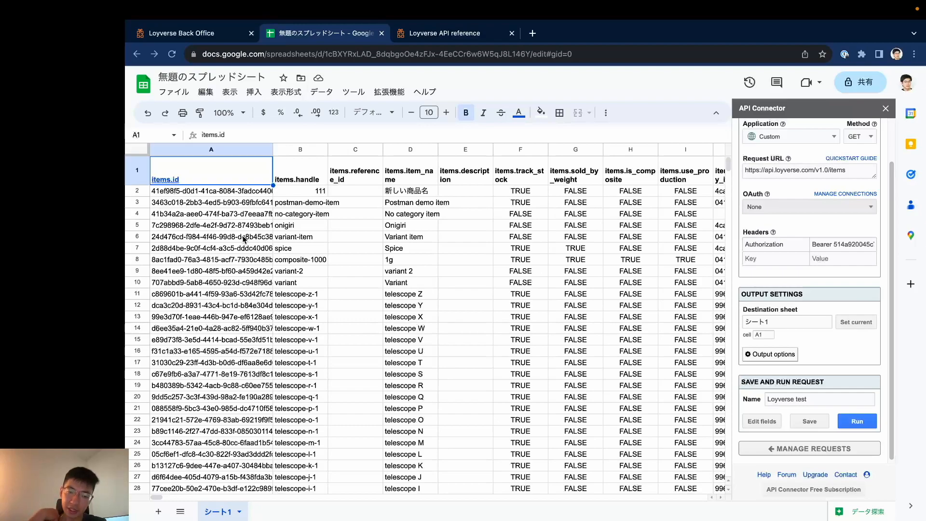
pyautogui.moveTo(480, 84)
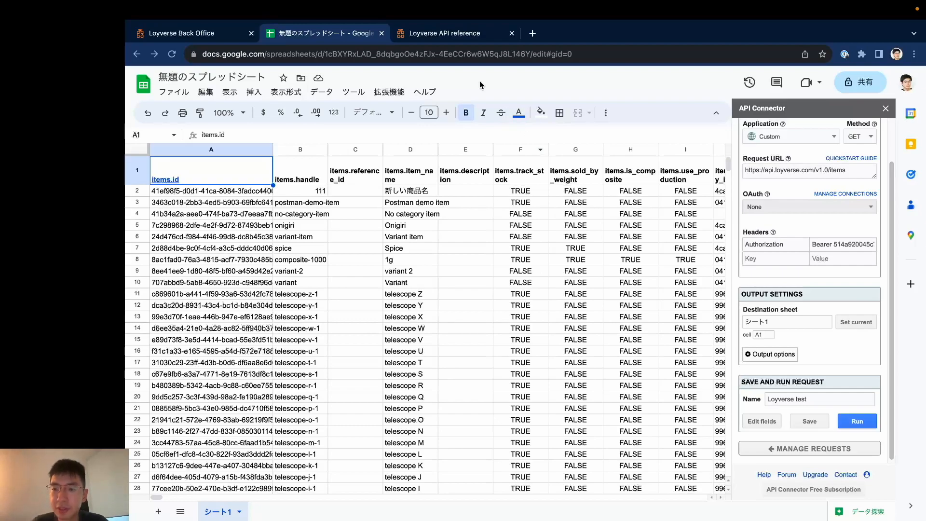
pyautogui.moveTo(566, 270)
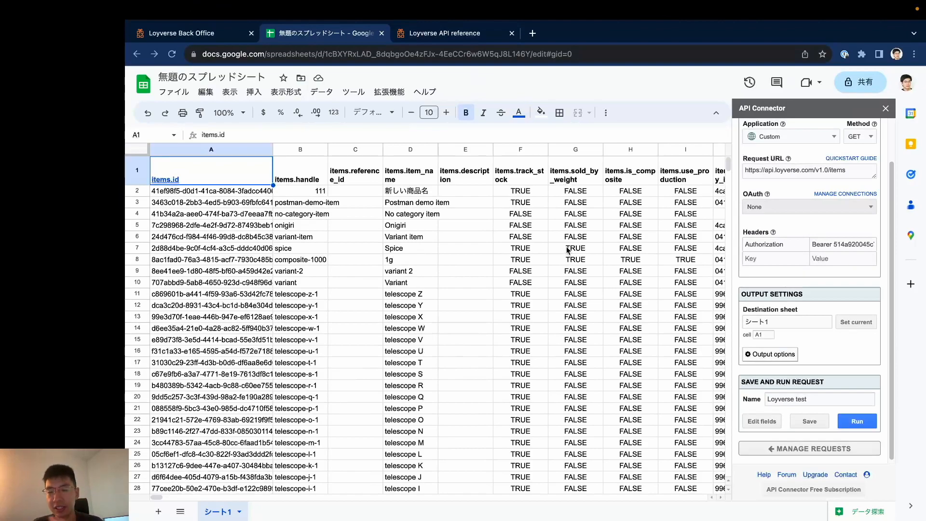
pyautogui.moveTo(564, 250)
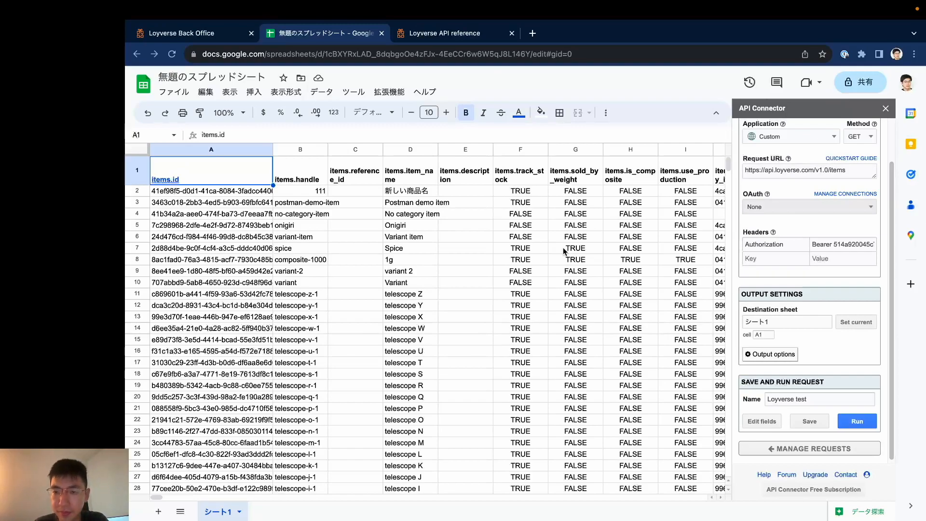
pyautogui.click(455, 34)
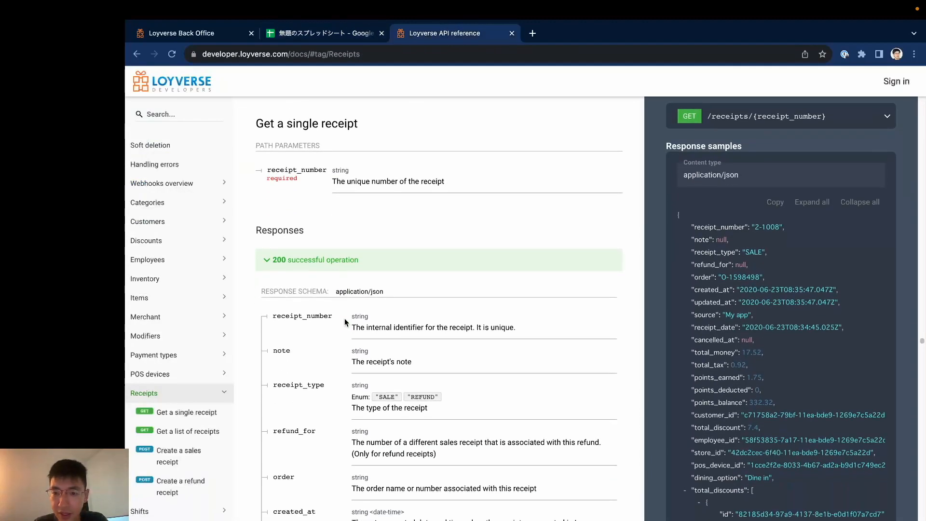
pyautogui.click(324, 33)
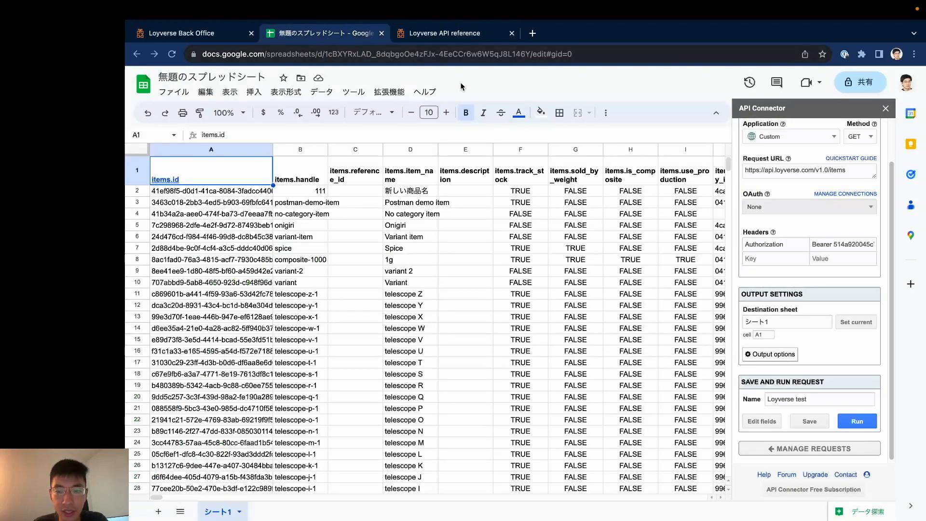